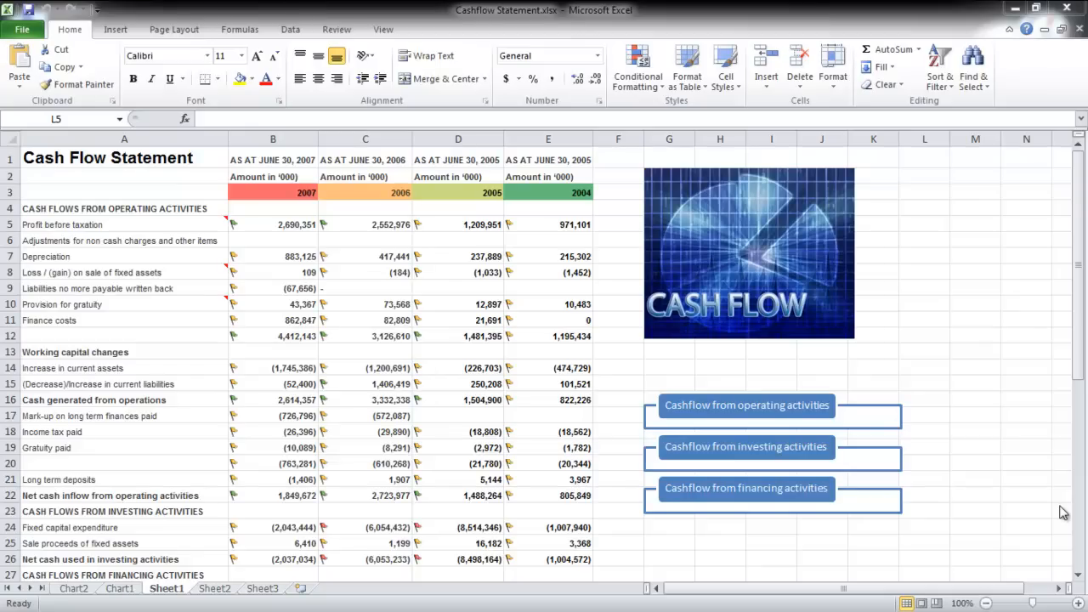
pyautogui.moveTo(826, 345)
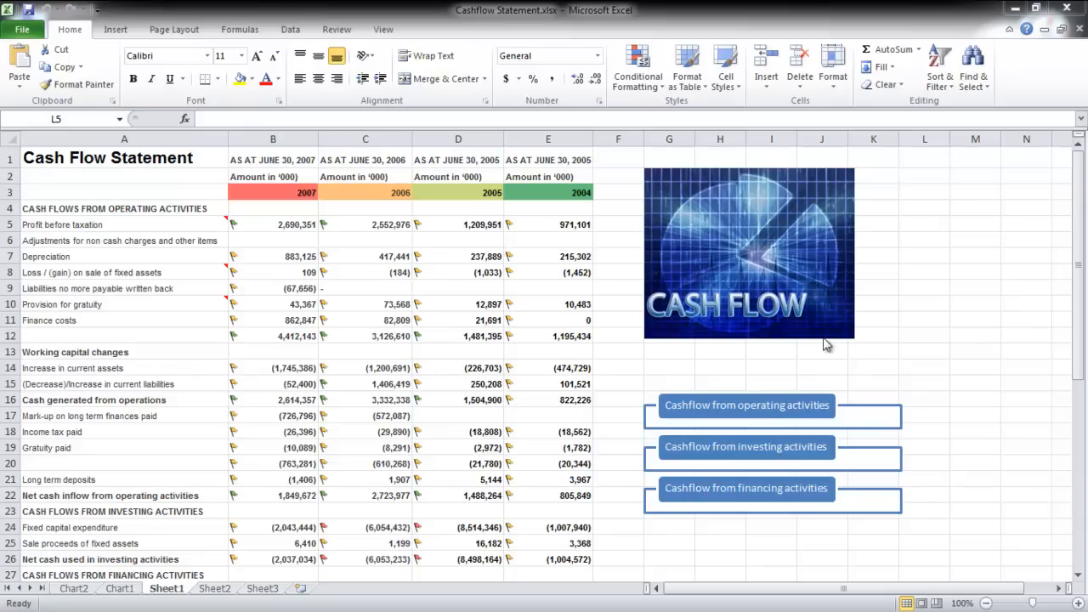
# Show the Review ribbon above the cash flow sheet
pyautogui.click(336, 29)
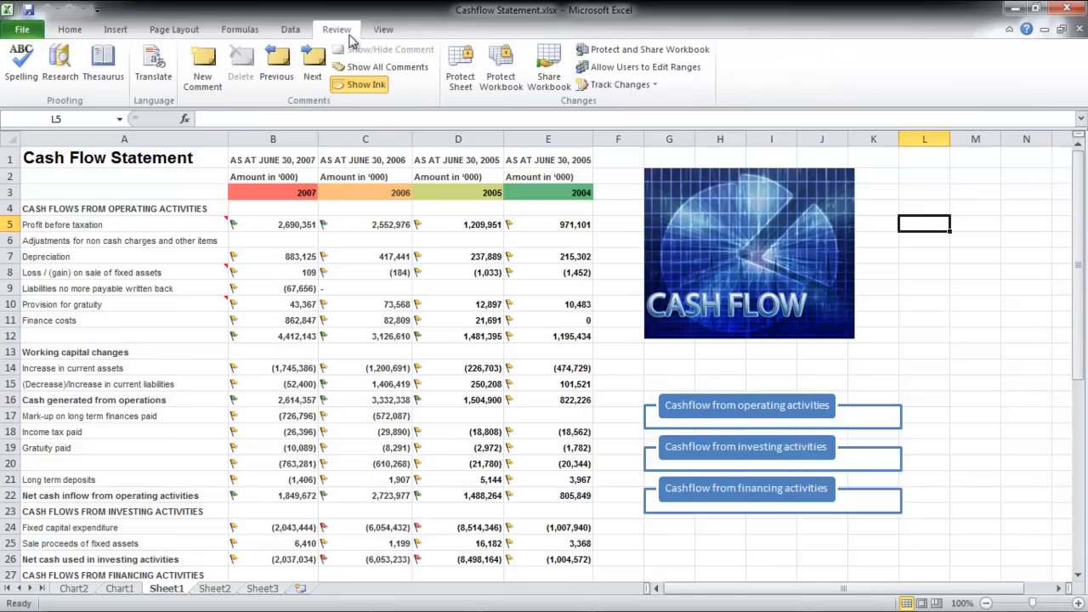
# Share the workbook to allow changes by more than one user and save it
pyautogui.click(547, 67)
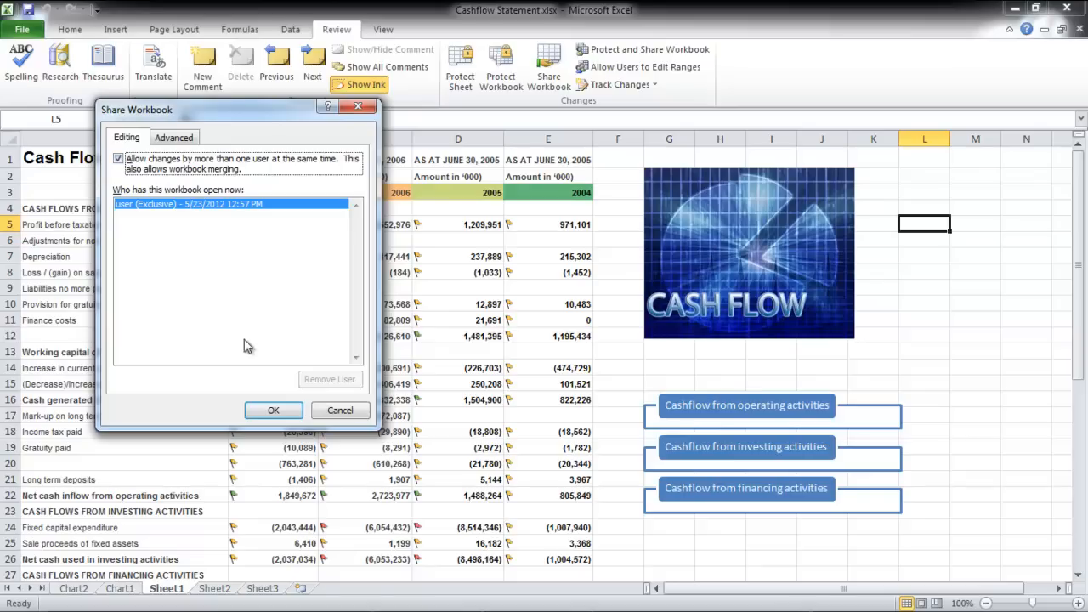
pyautogui.click(272, 410)
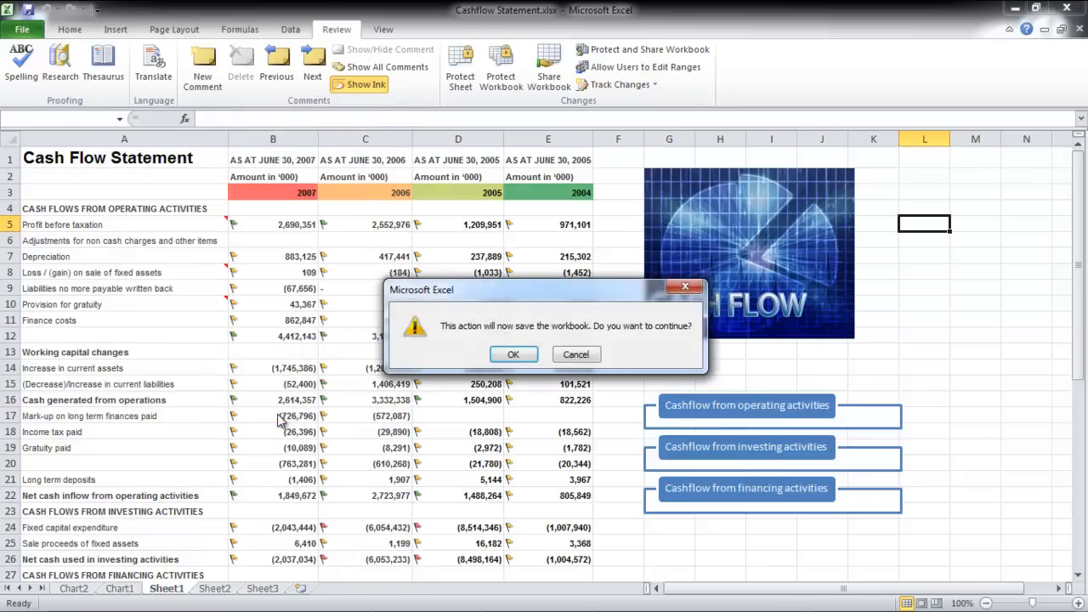
pyautogui.moveTo(513, 356)
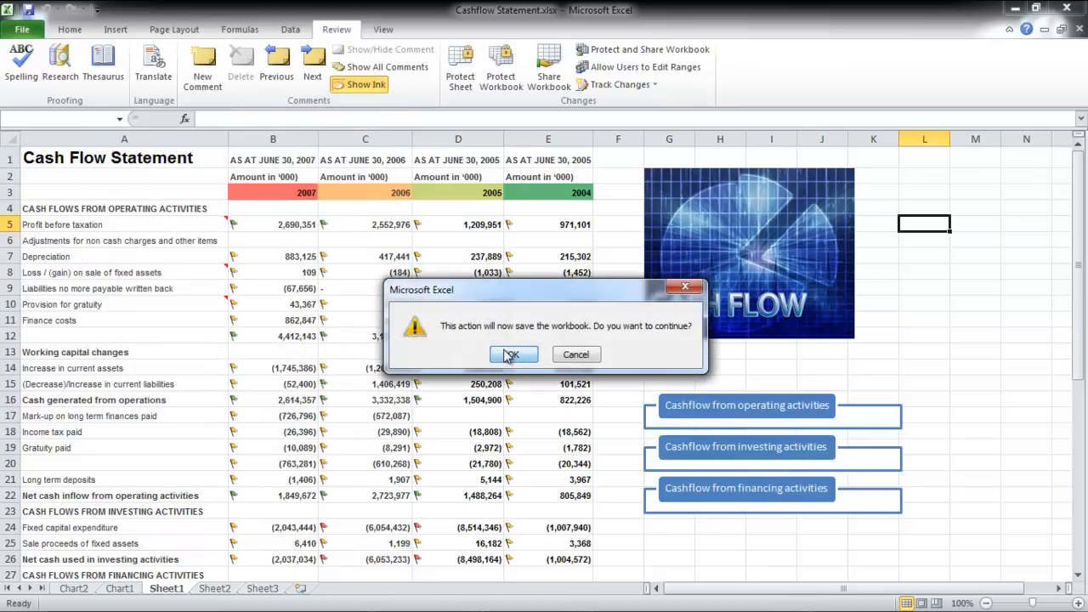
pyautogui.click(514, 355)
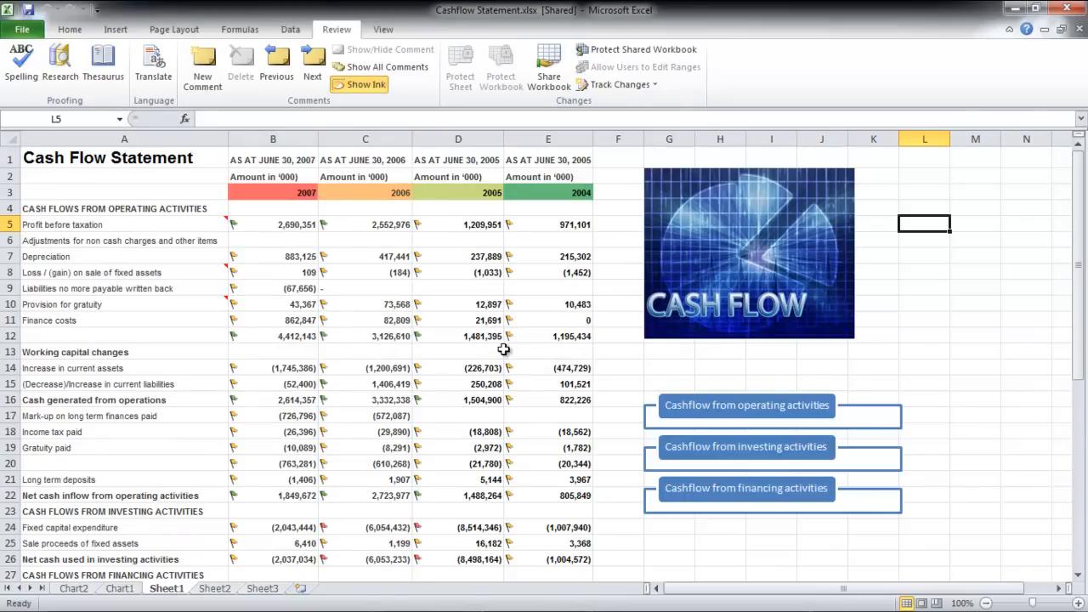
# Remove the workbook from shared use, confirming with Yes
pyautogui.click(547, 66)
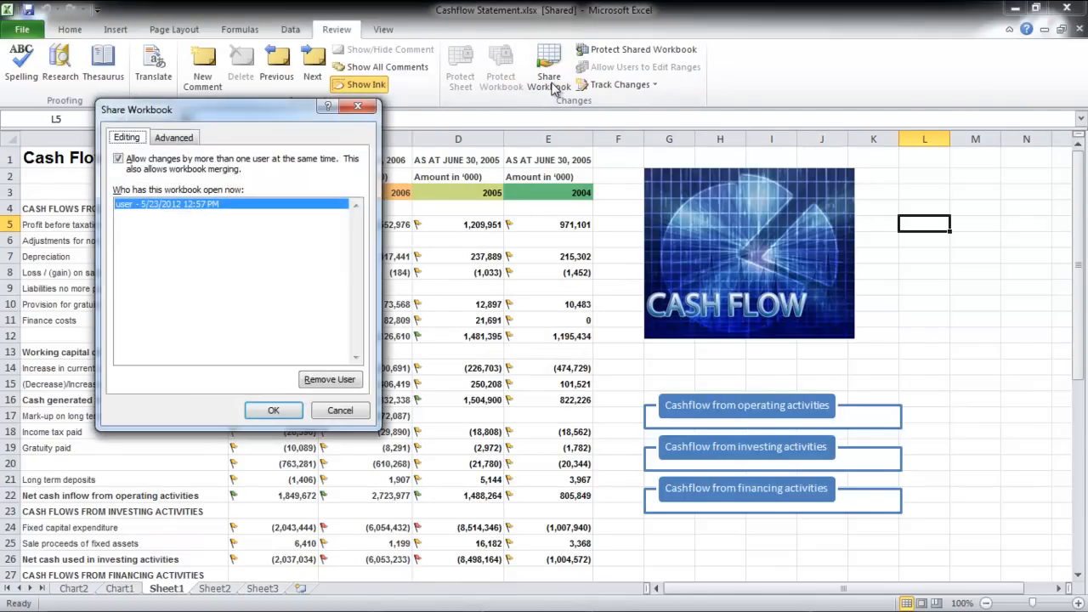
pyautogui.click(119, 160)
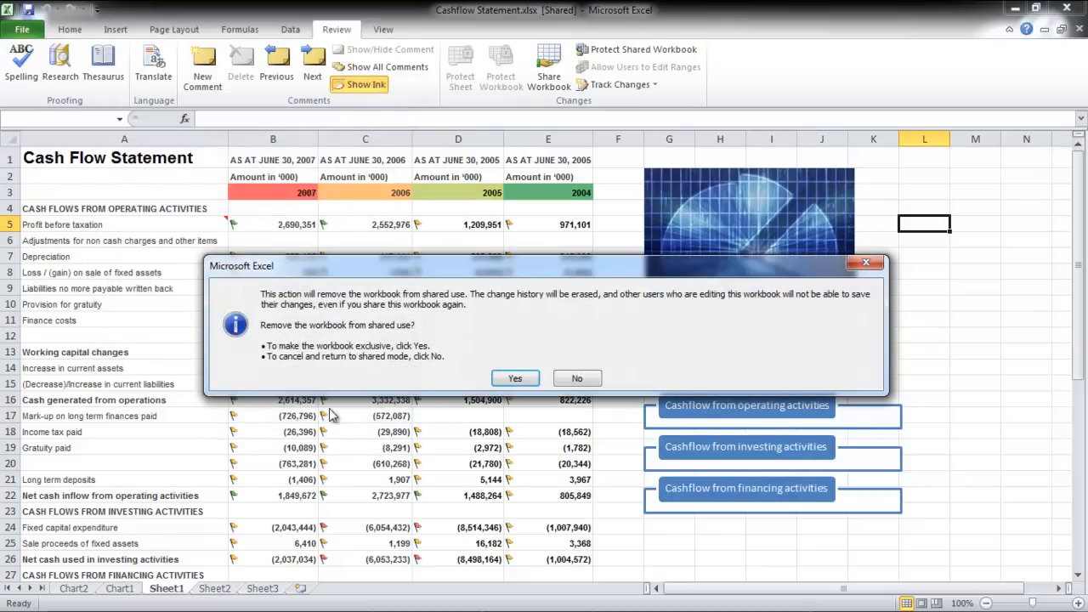
pyautogui.click(513, 377)
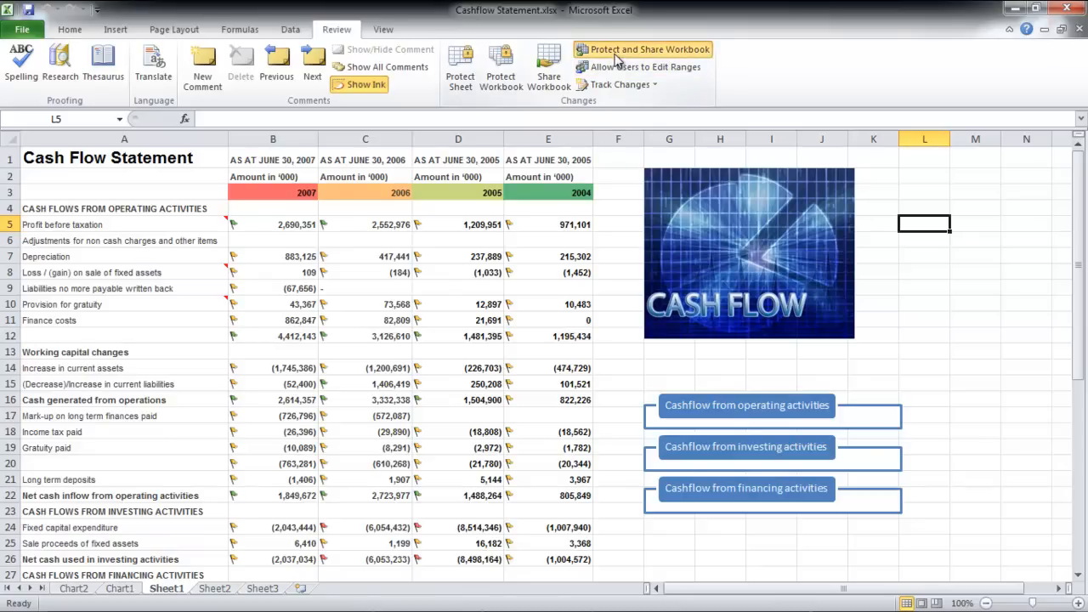
# Protect and share the workbook with 'Sharing with track changes' and save it
pyautogui.click(643, 48)
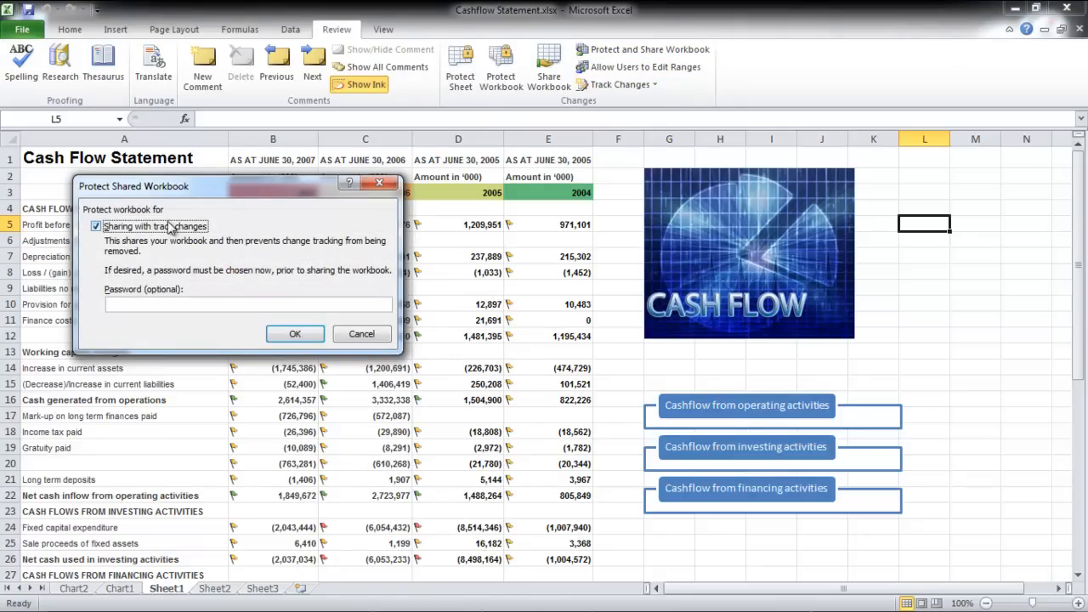
pyautogui.click(295, 333)
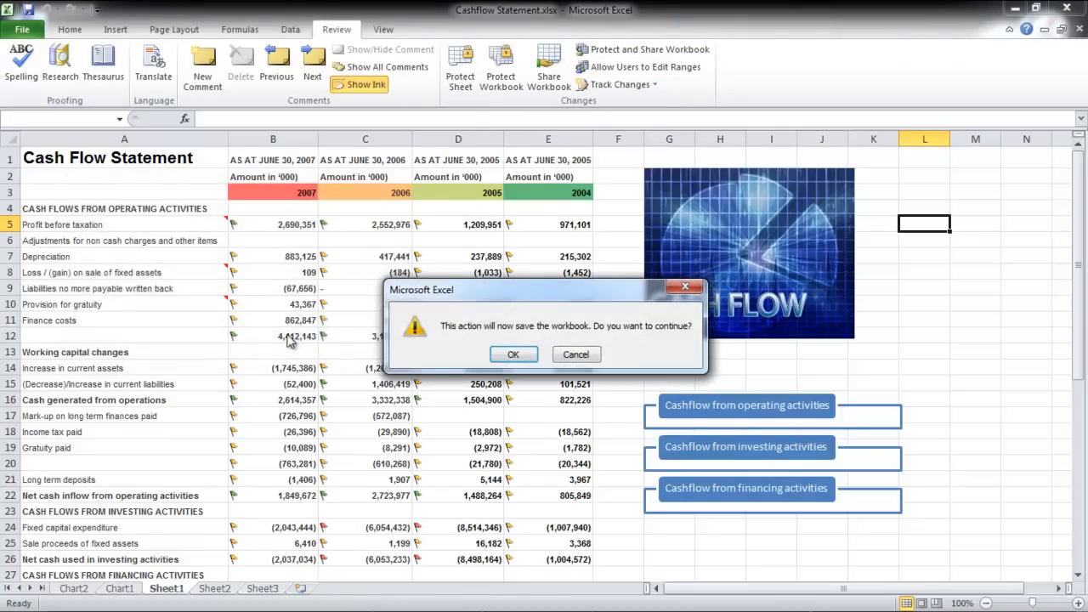
pyautogui.click(513, 356)
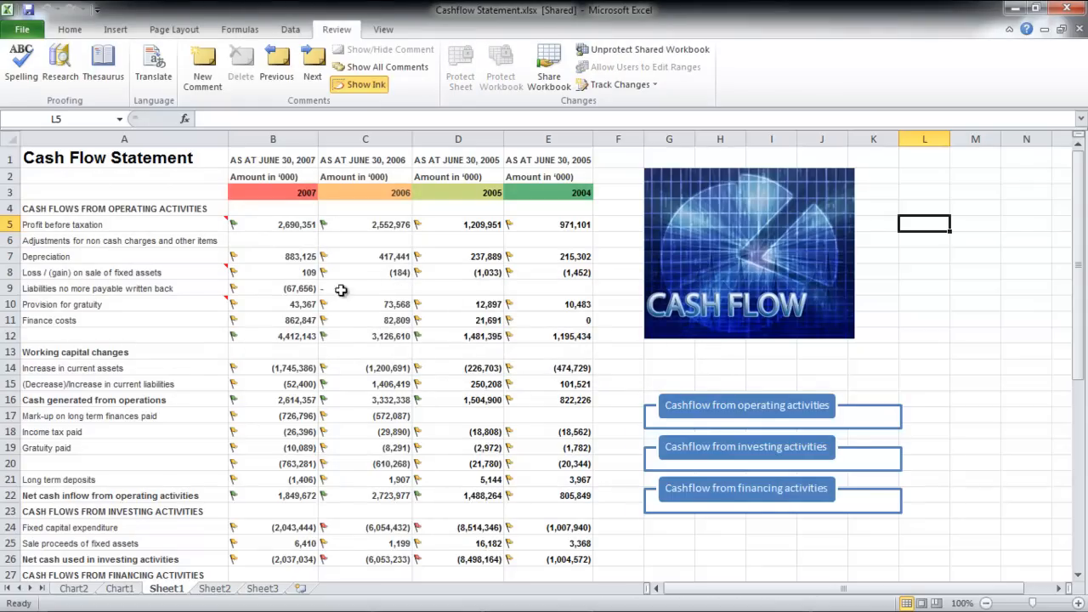
# Enter 150 in B8, 50,000 in B10 and 4,000,000 in B12 of the 2007 column
pyautogui.write('15')
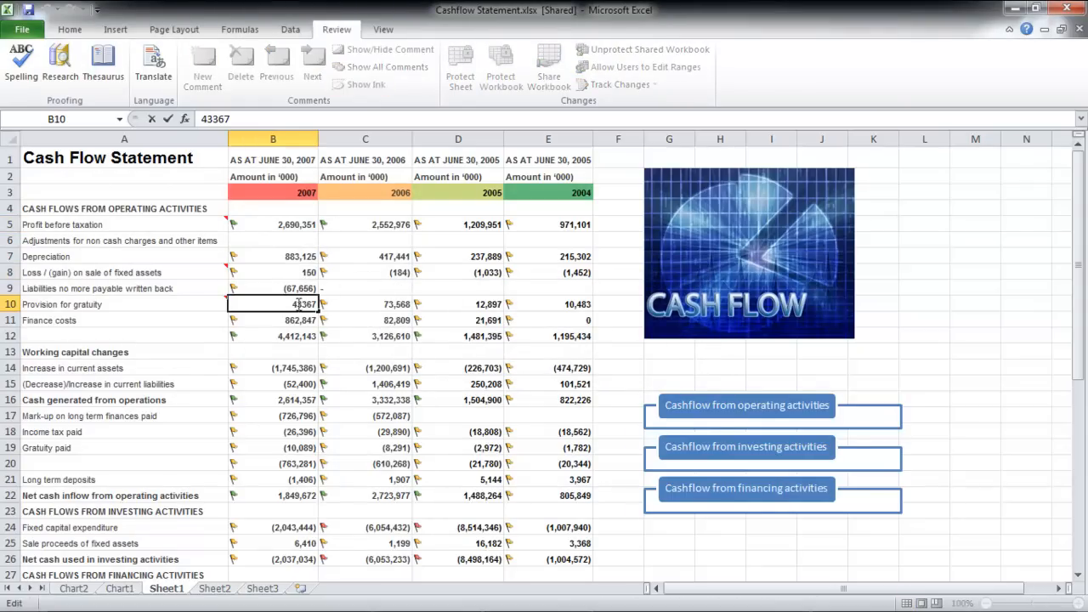
pyautogui.write('50000')
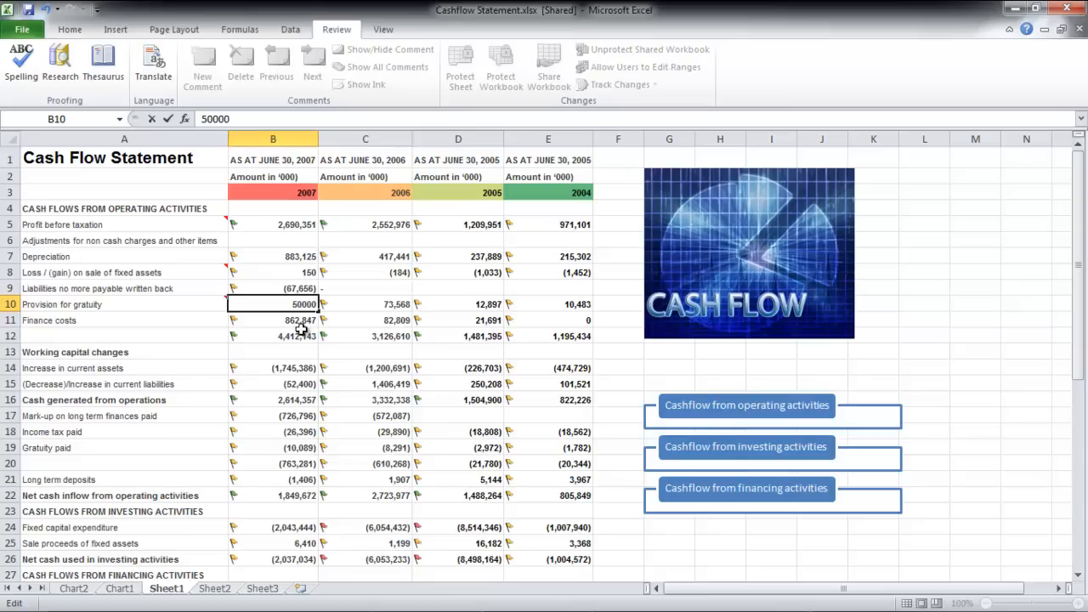
pyautogui.click(272, 335)
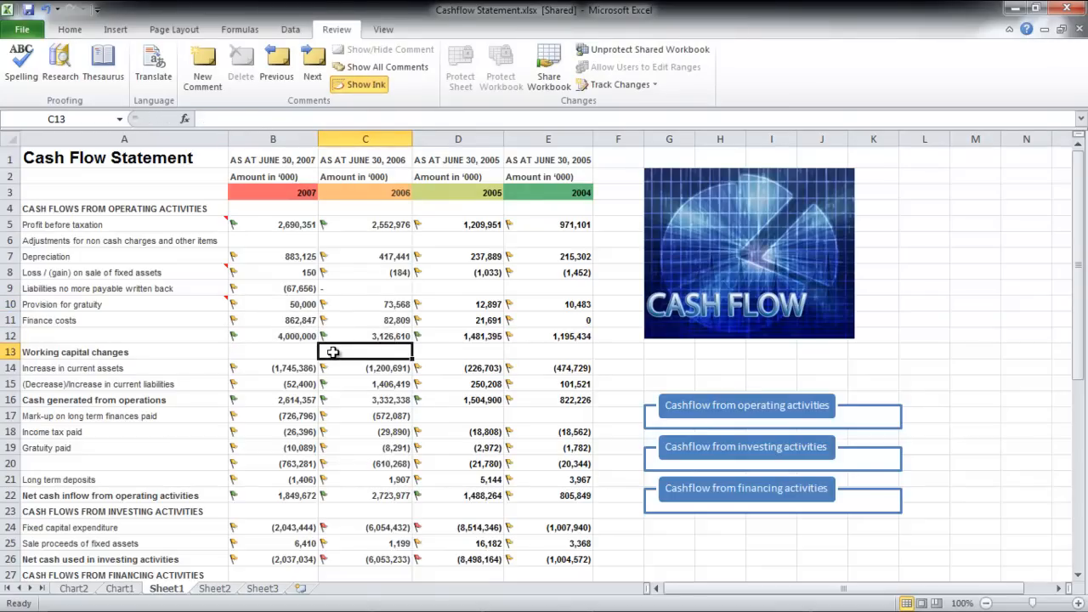
pyautogui.moveTo(398, 221)
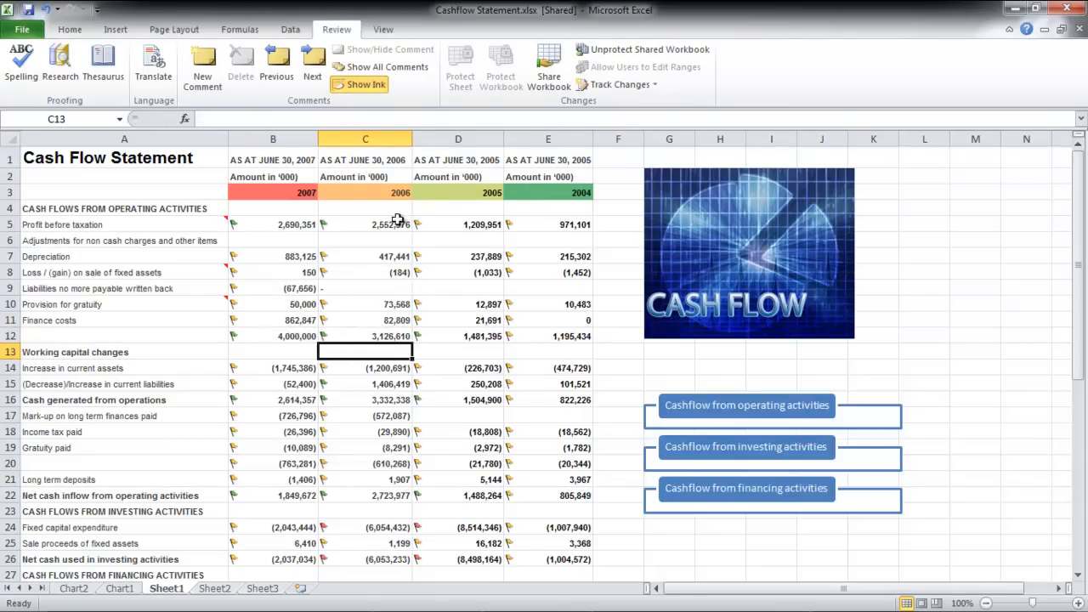
pyautogui.click(621, 85)
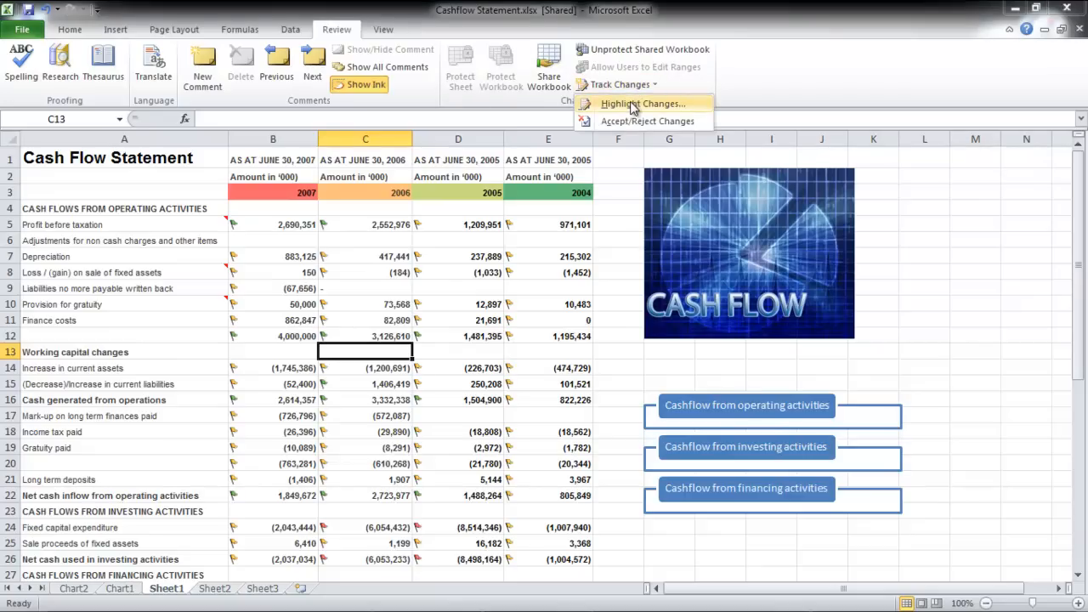
# Highlight everyone's changes since last save on screen, outlining B8, B10 and B12
pyautogui.click(642, 104)
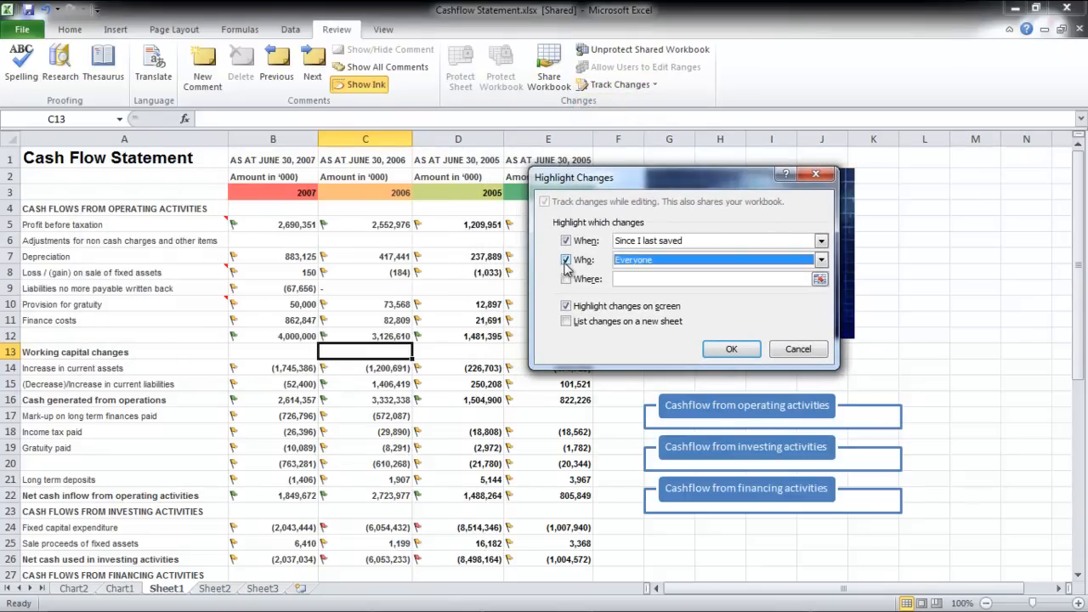
pyautogui.click(731, 349)
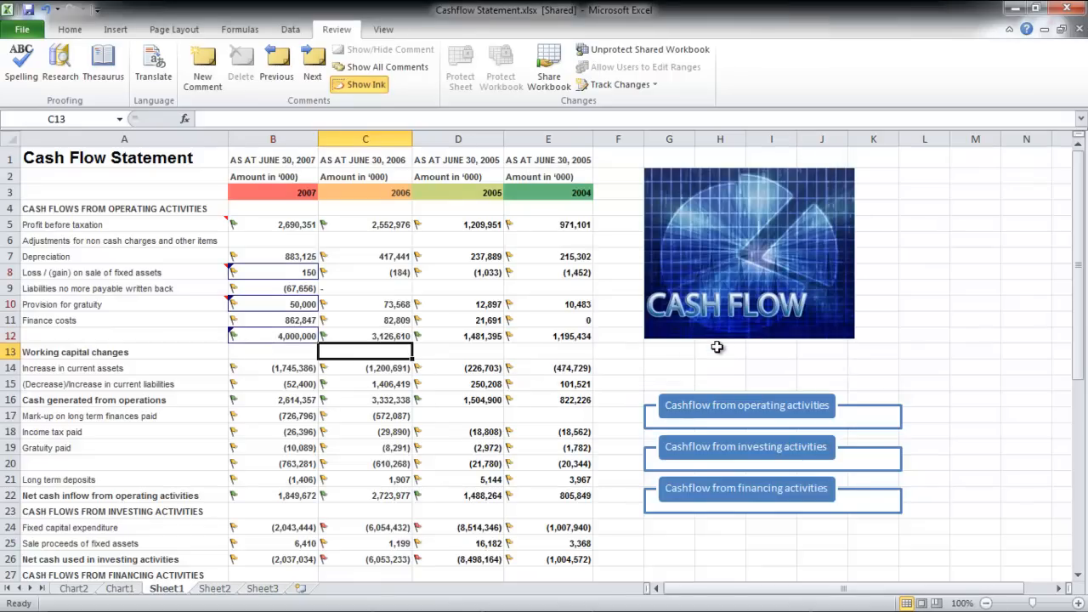
pyautogui.moveTo(547, 365)
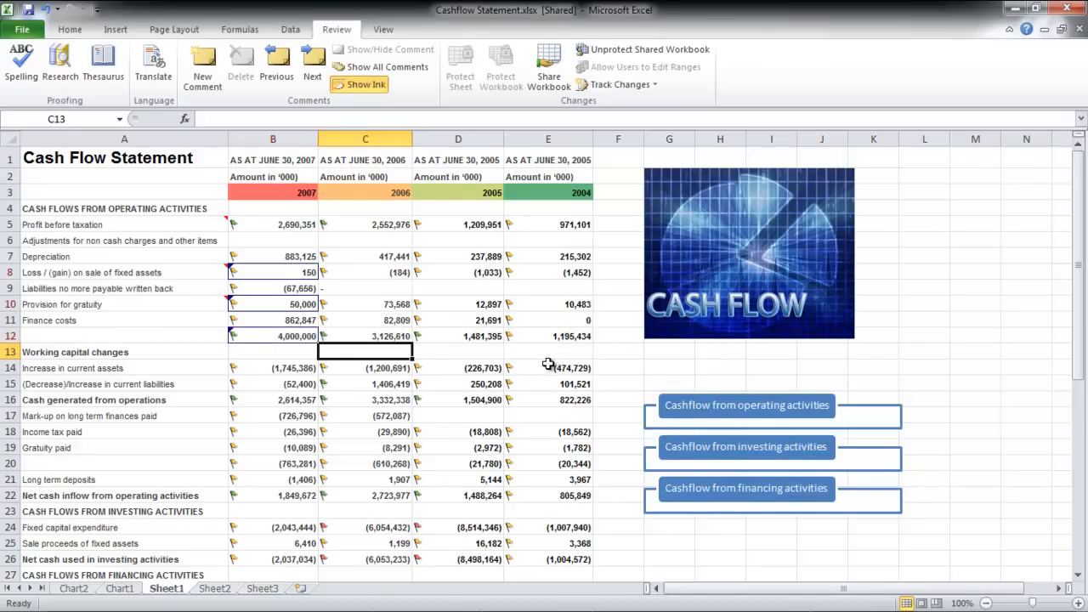
# Start Accept/Reject Changes for everyone's not-yet-reviewed edits, saving the workbook first
pyautogui.click(621, 85)
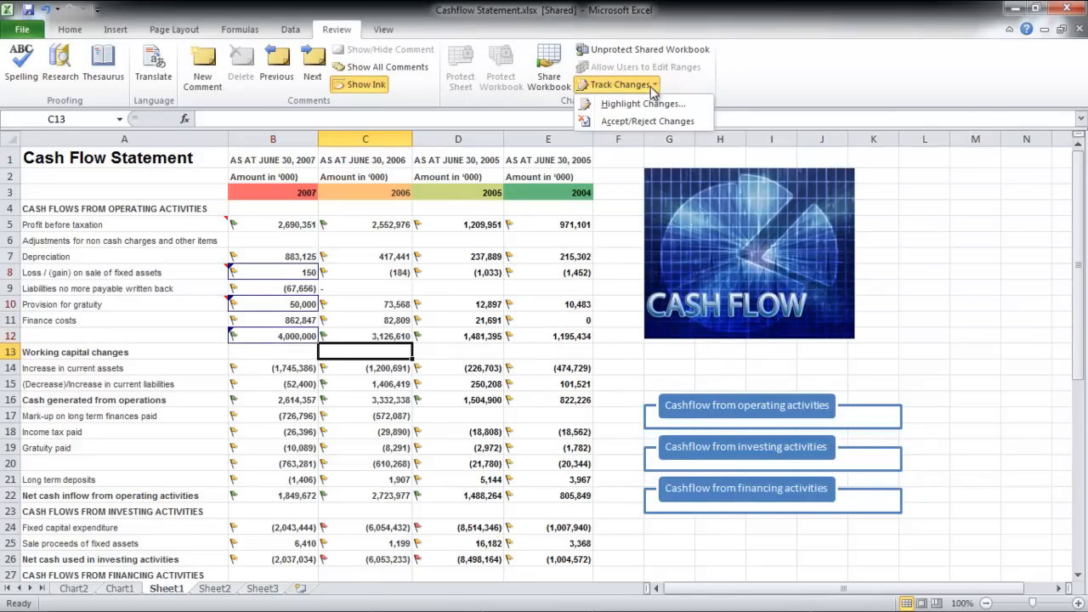
pyautogui.moveTo(648, 121)
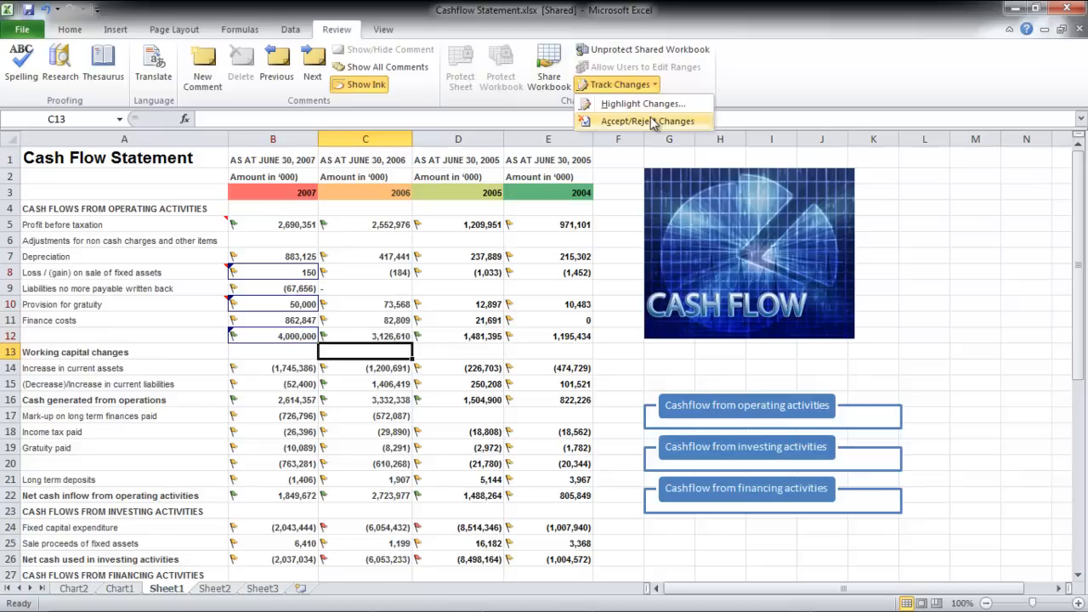
pyautogui.click(647, 121)
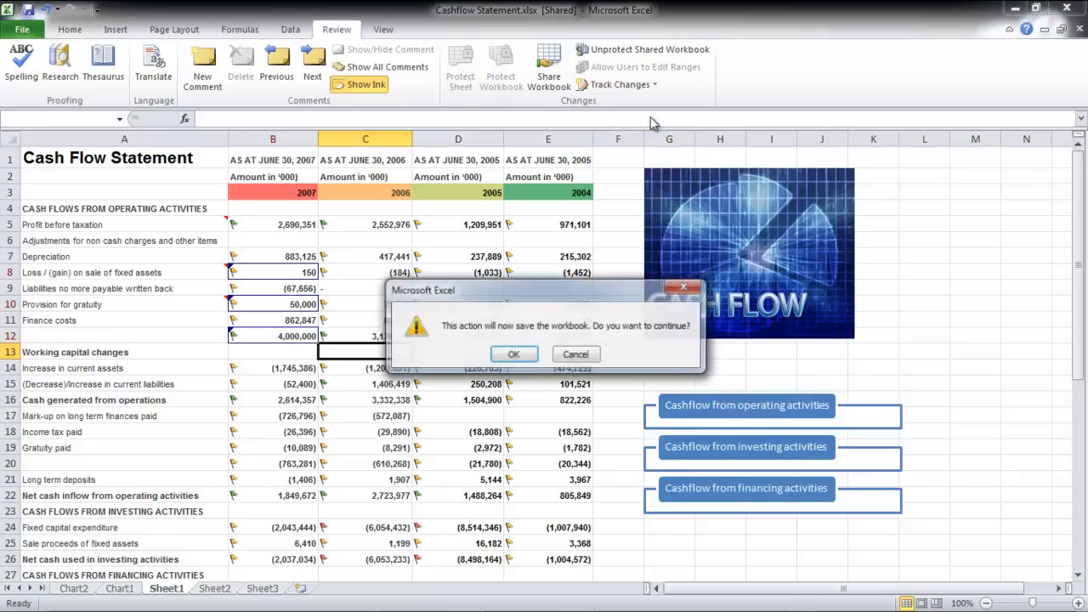
pyautogui.click(513, 354)
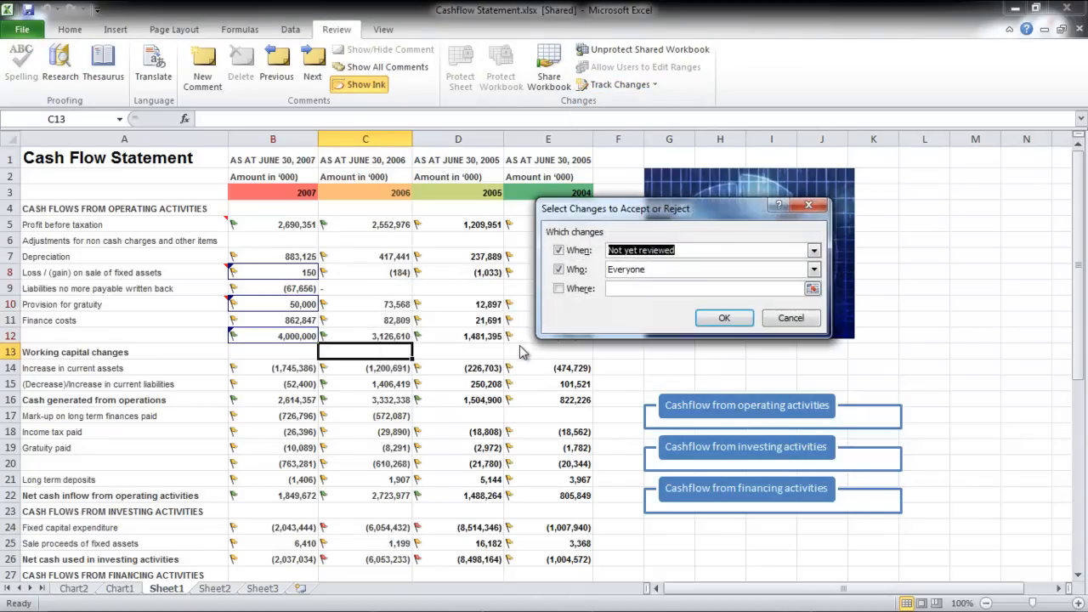
pyautogui.click(724, 318)
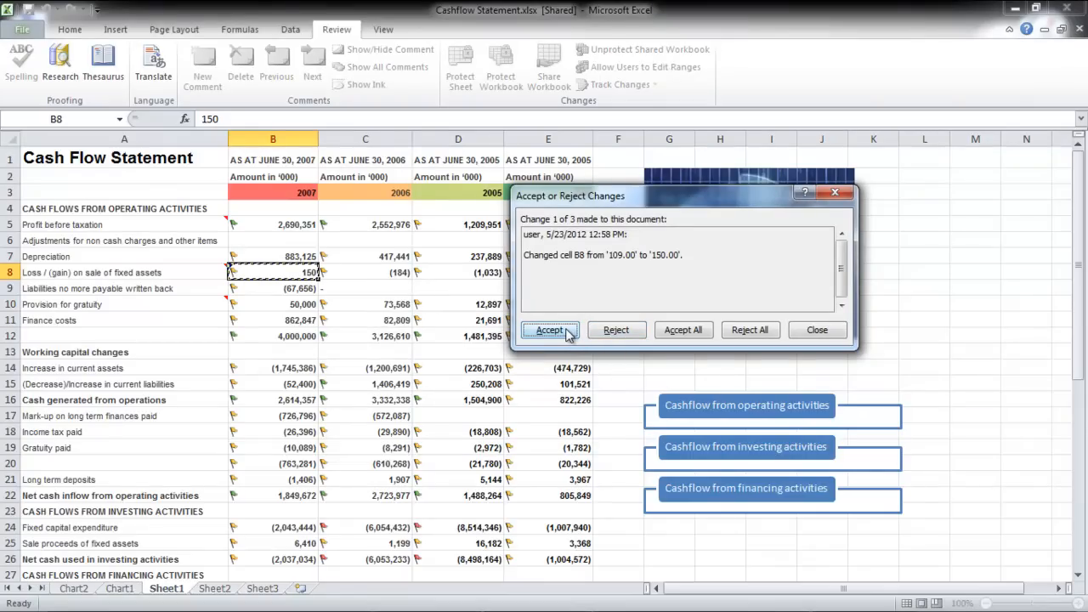
# Accept the three changes to B8, B10 and B12, keeping 150, 50,000 and 4,000,000
pyautogui.click(549, 330)
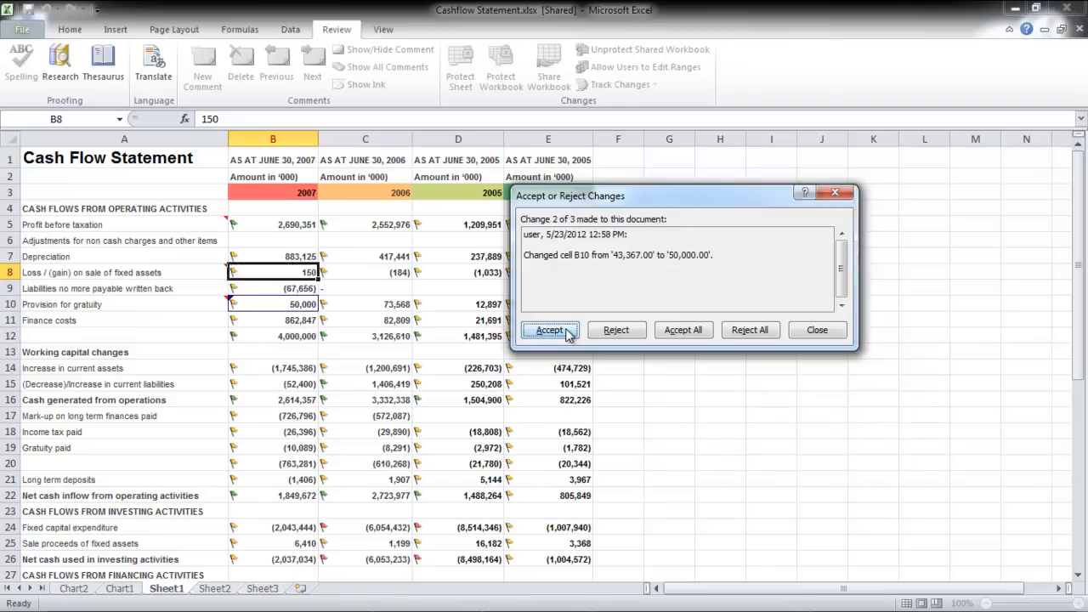
pyautogui.click(549, 330)
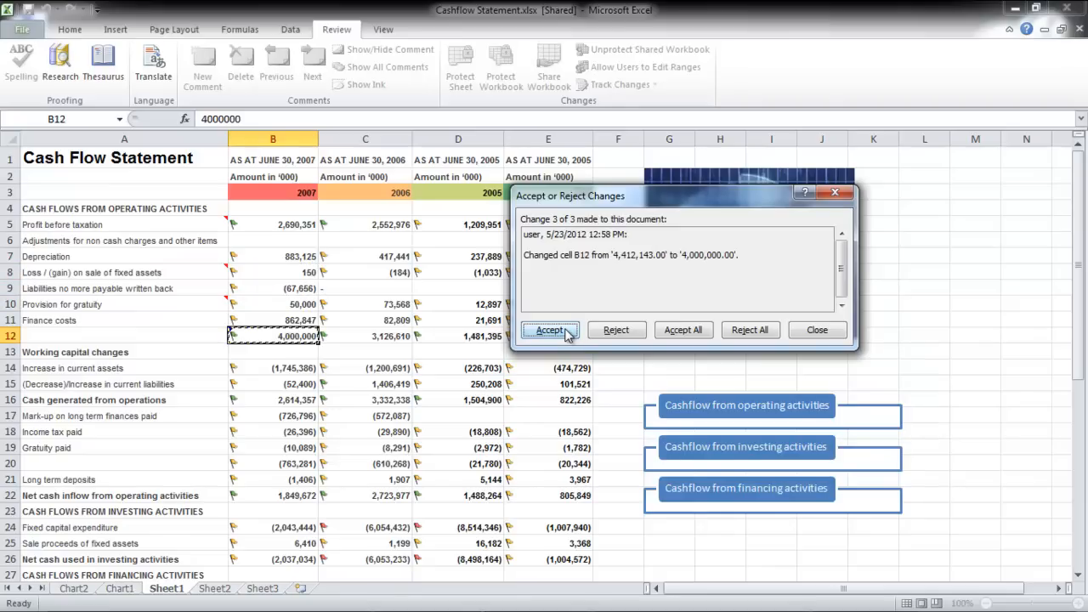
pyautogui.moveTo(616, 330)
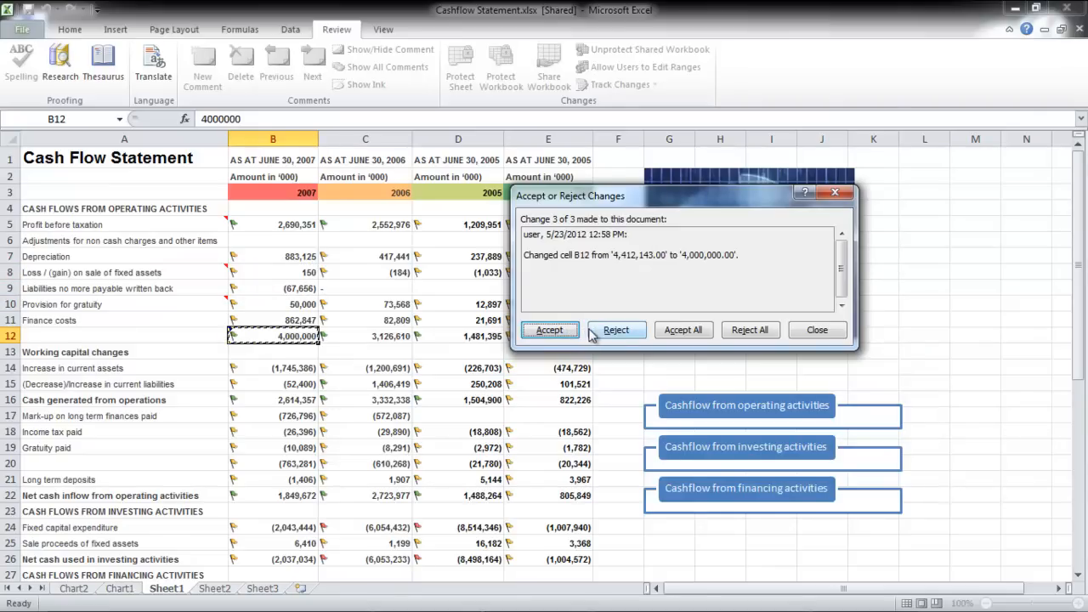
pyautogui.click(549, 329)
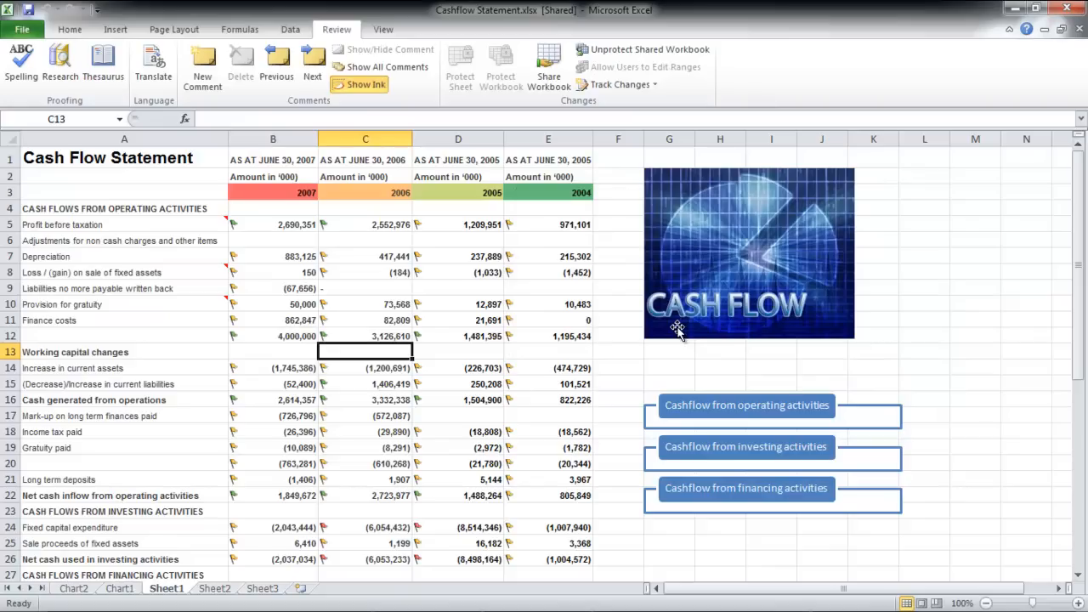
pyautogui.moveTo(622, 75)
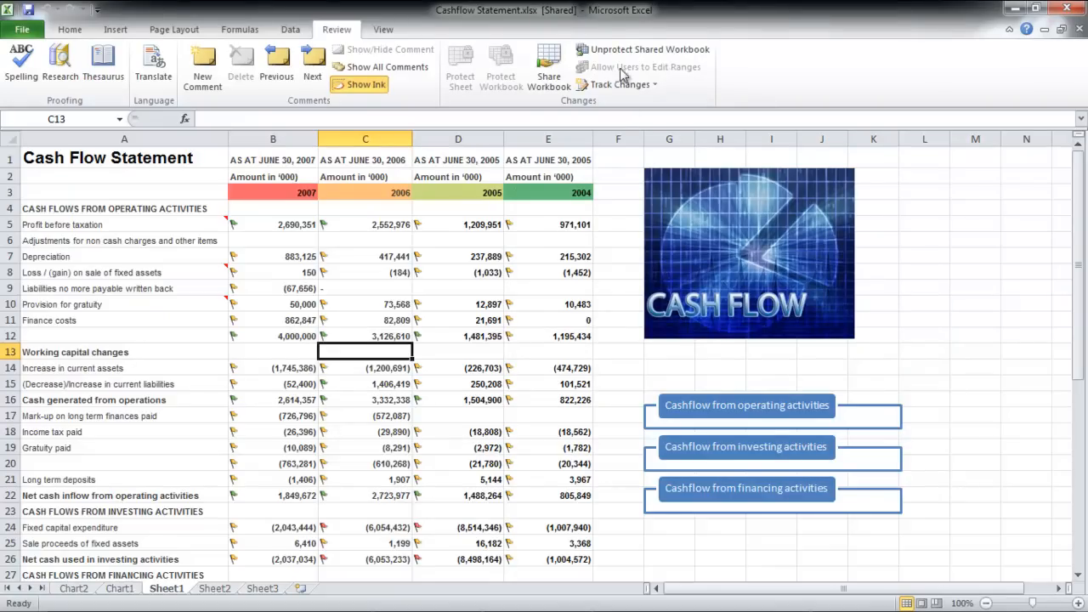